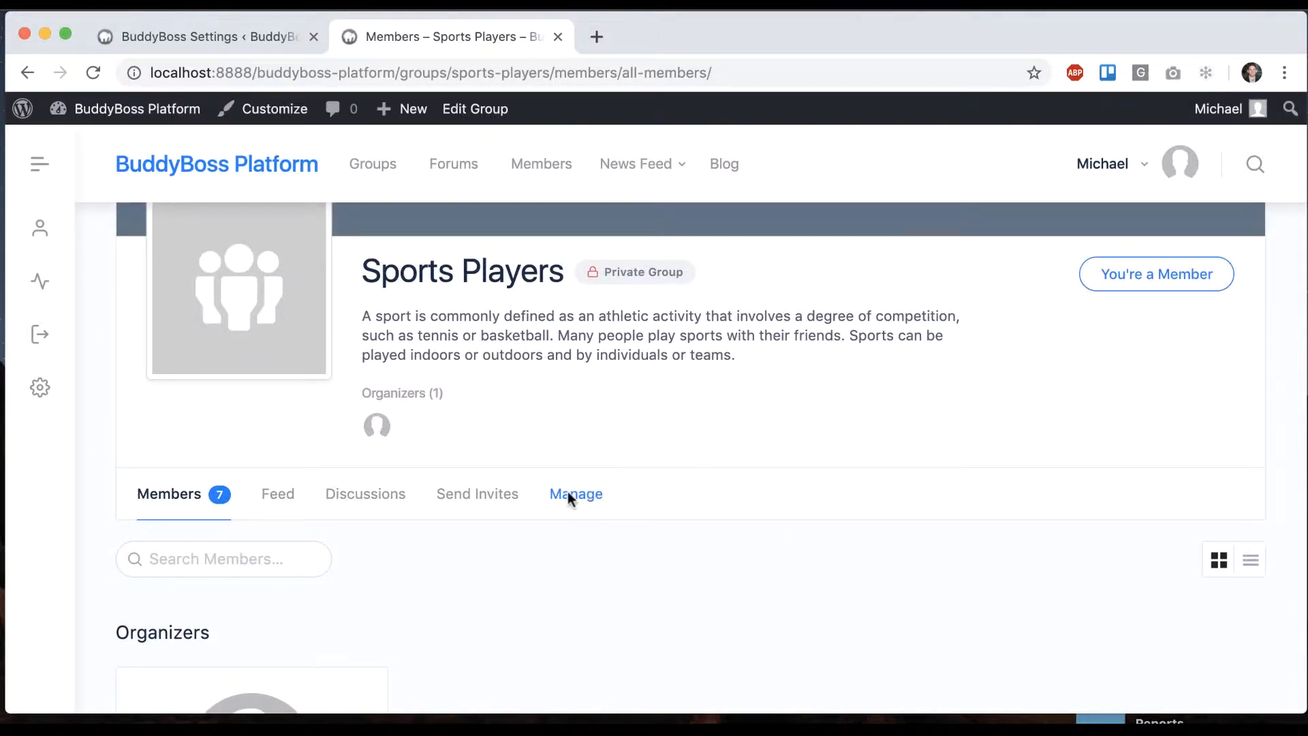
mouse_move(491, 432)
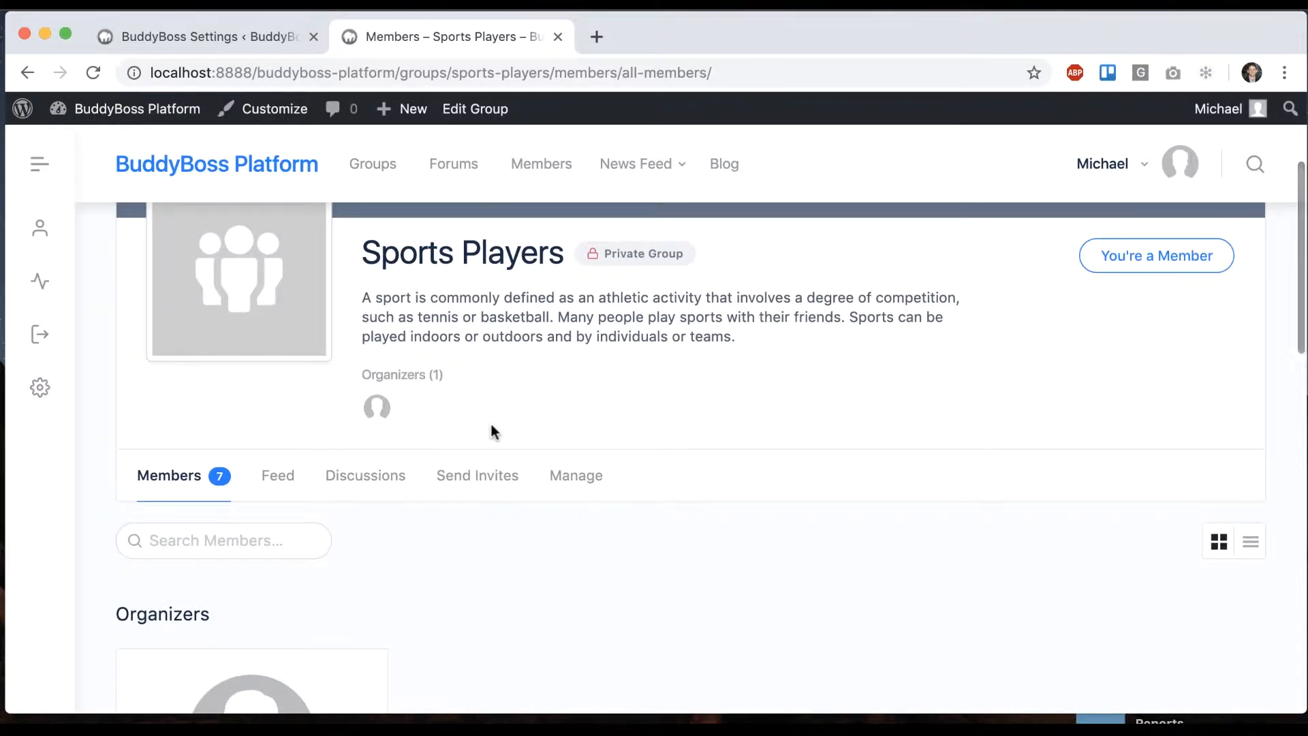
- Reach the Group Navigation customizer section from the BuddyBoss Groups settings
click(205, 36)
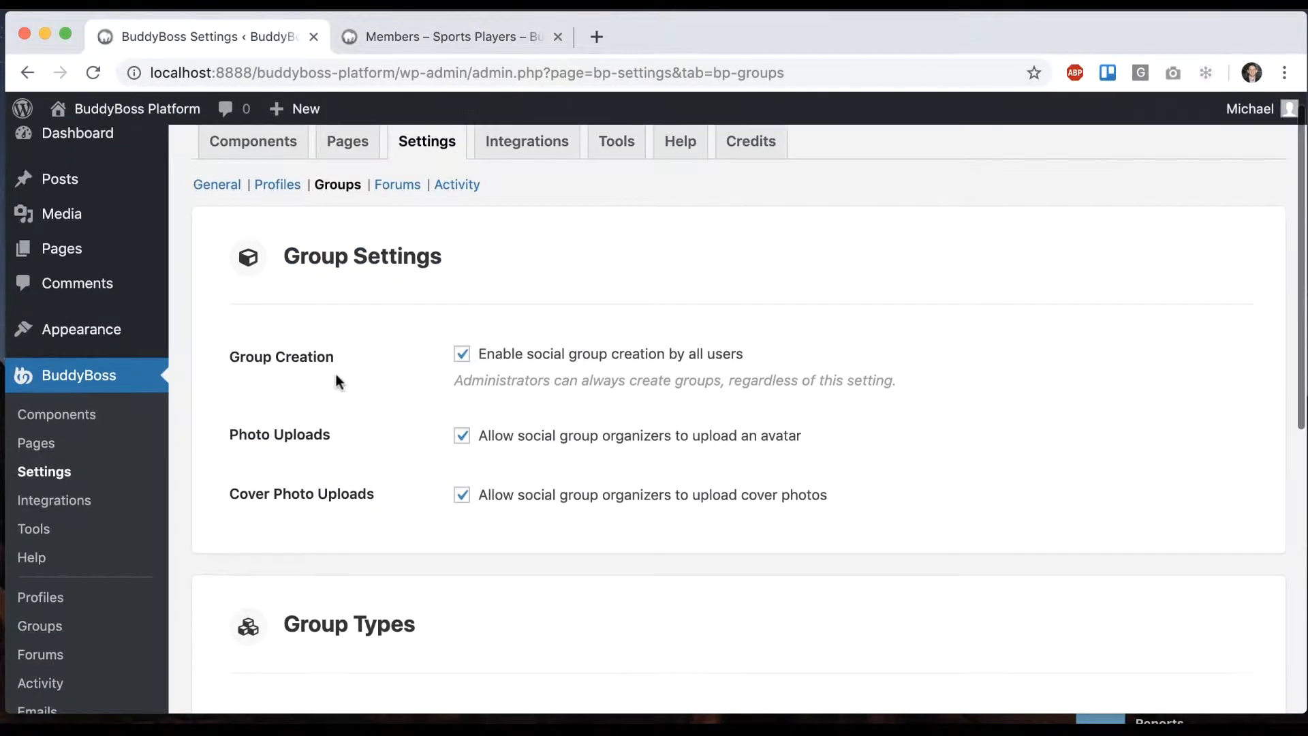
scroll(down, 3)
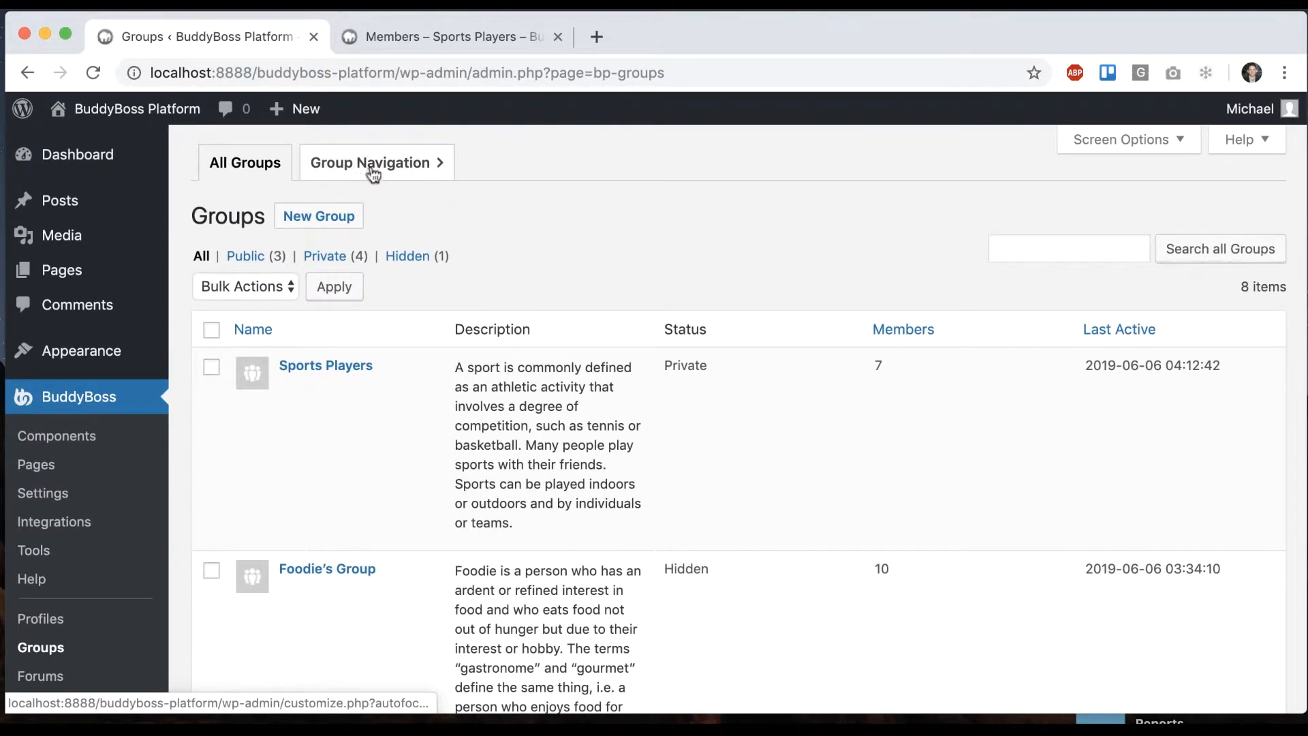
click(376, 162)
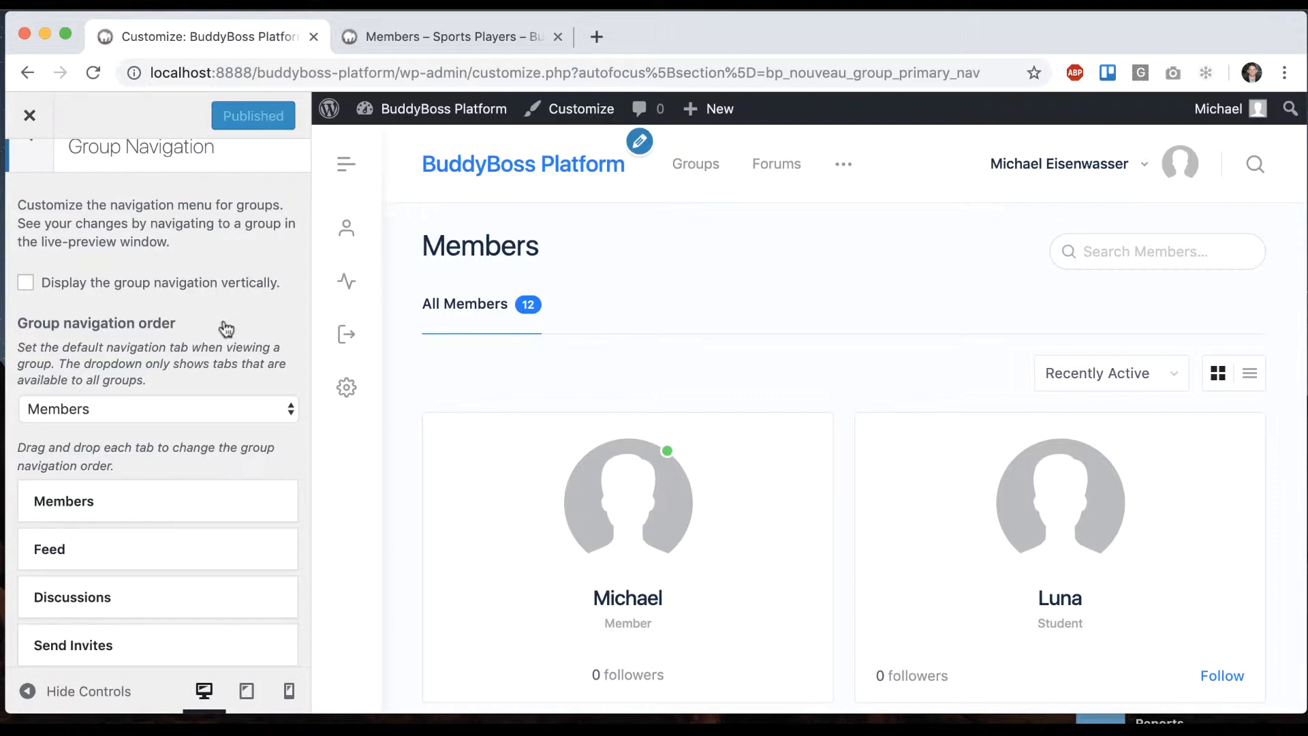
- Enable vertical group navigation and check the Sports Players group shows stacked tabs
click(24, 282)
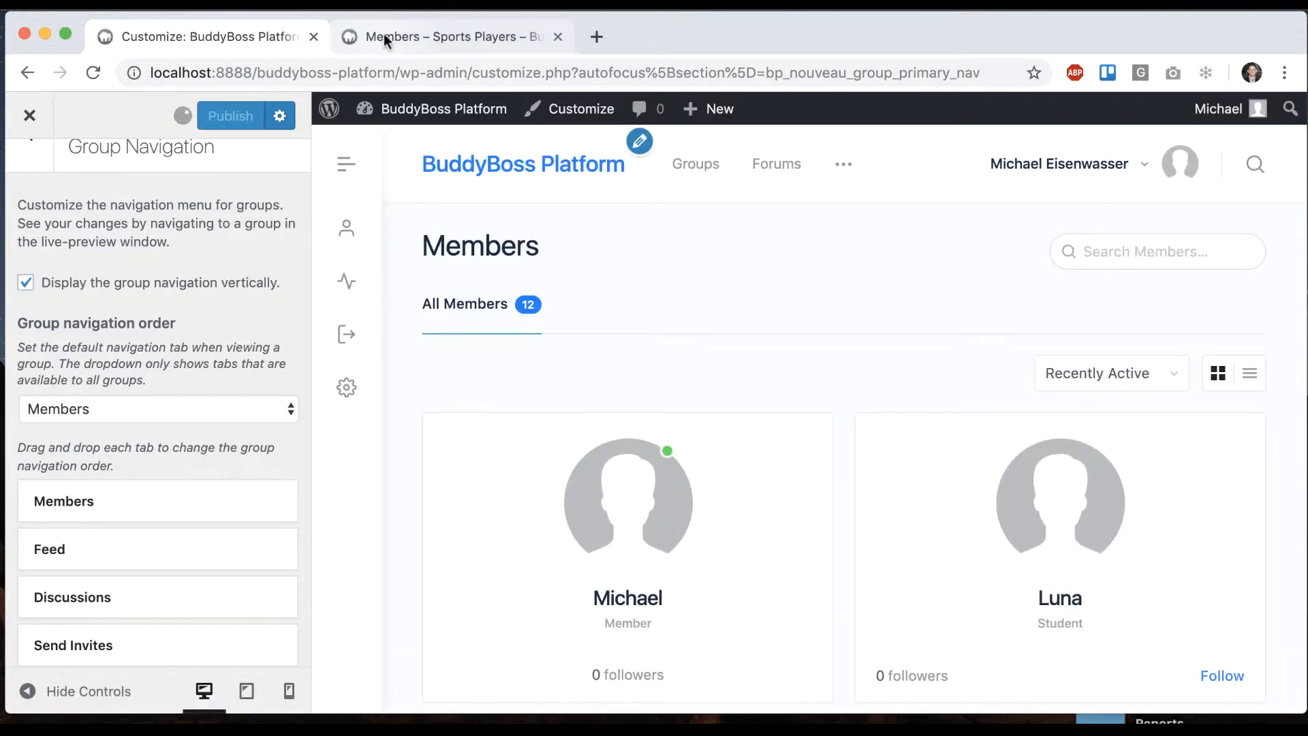
click(456, 35)
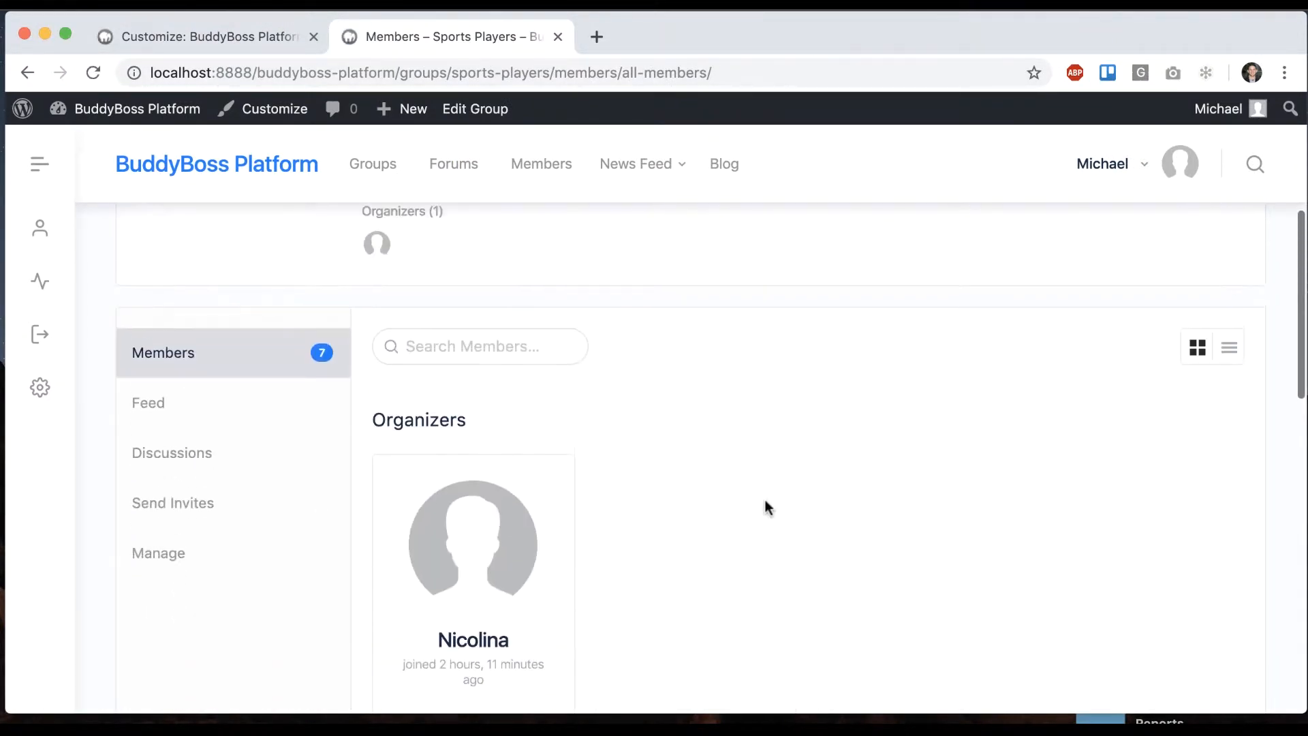
mouse_move(236, 28)
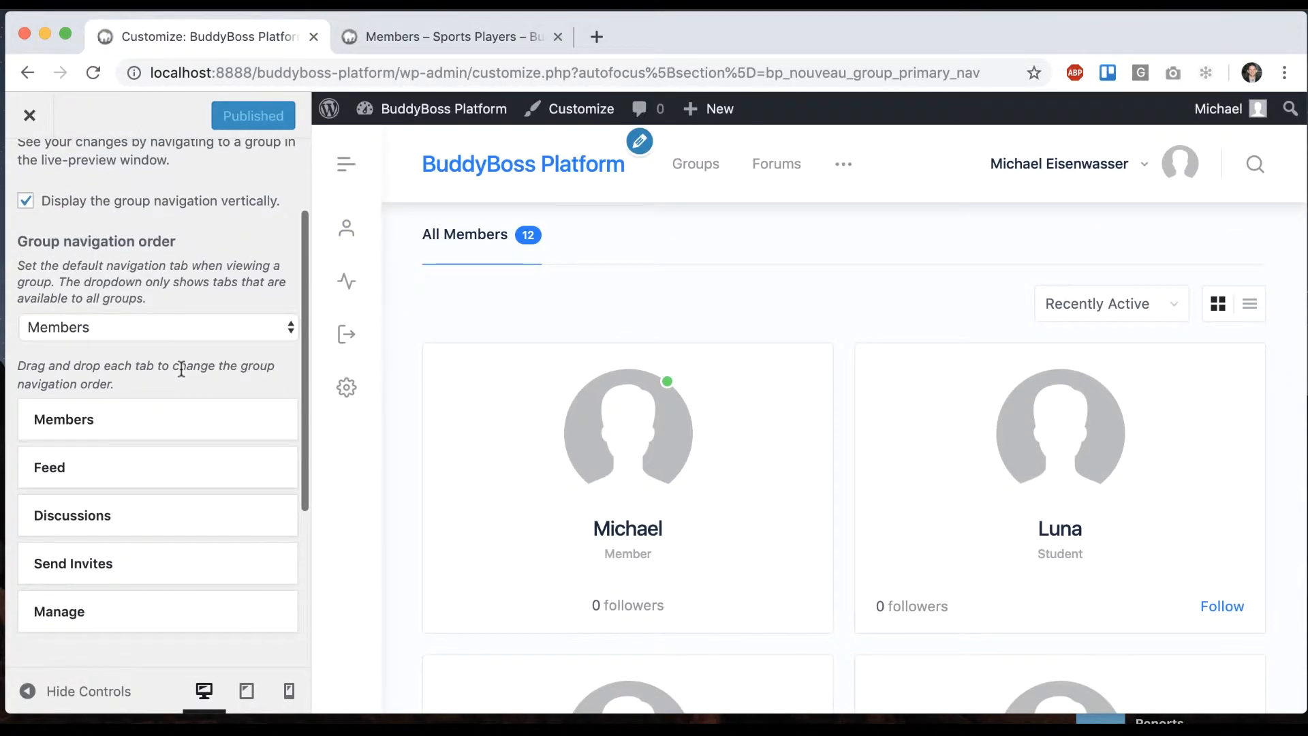
mouse_move(100, 477)
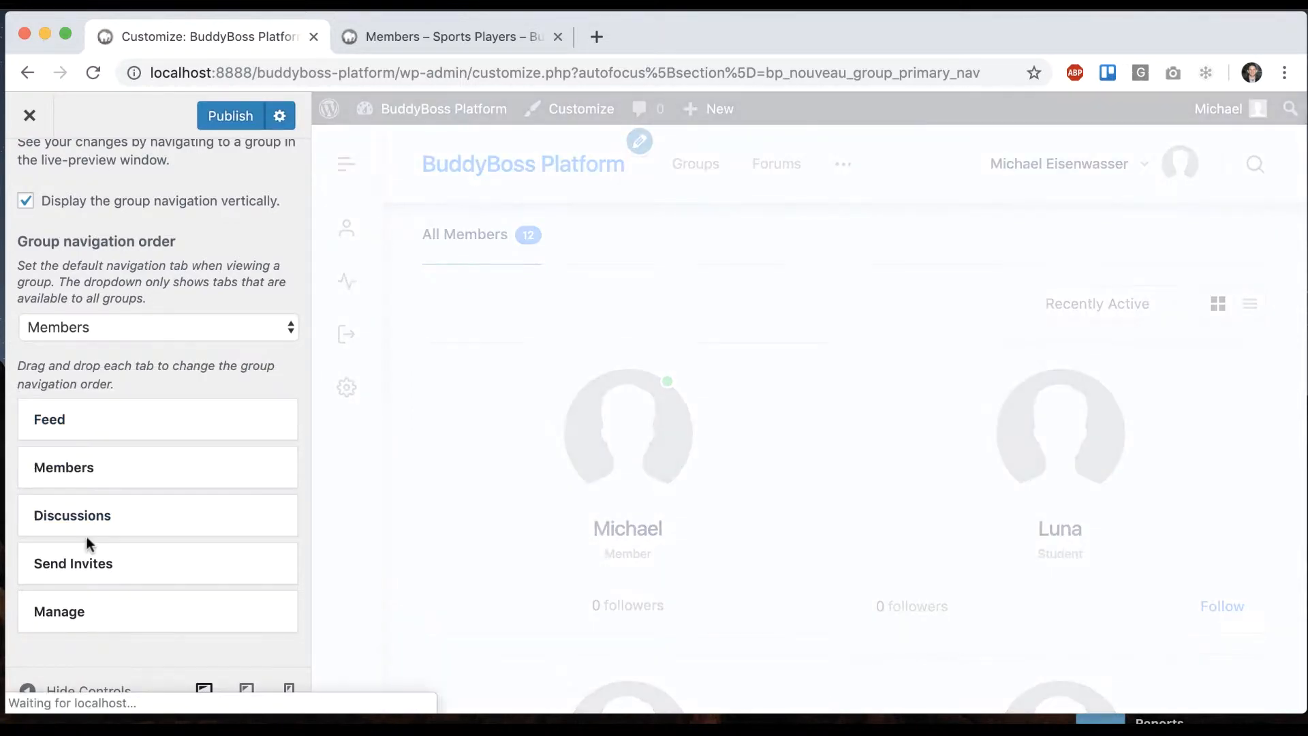
- Move Feed above Members in the group navigation order and reload the group page
drag(59, 611, 58, 453)
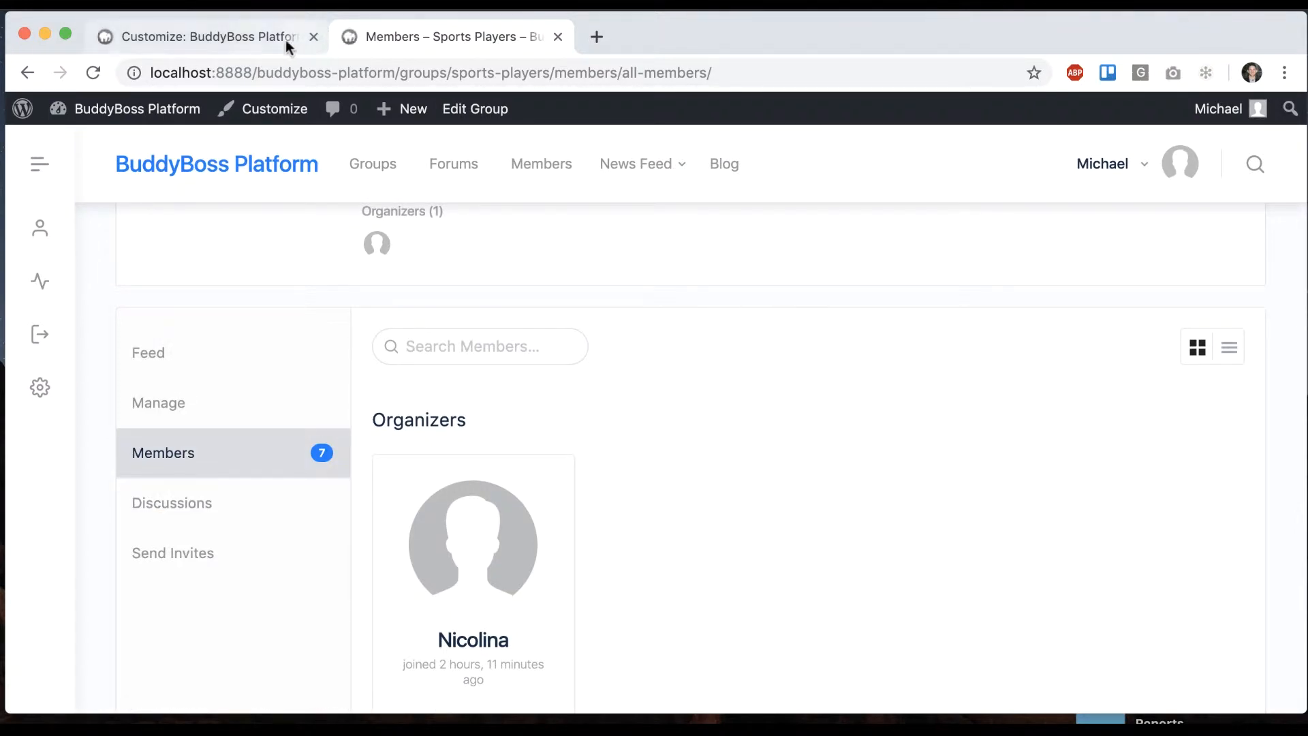
click(372, 163)
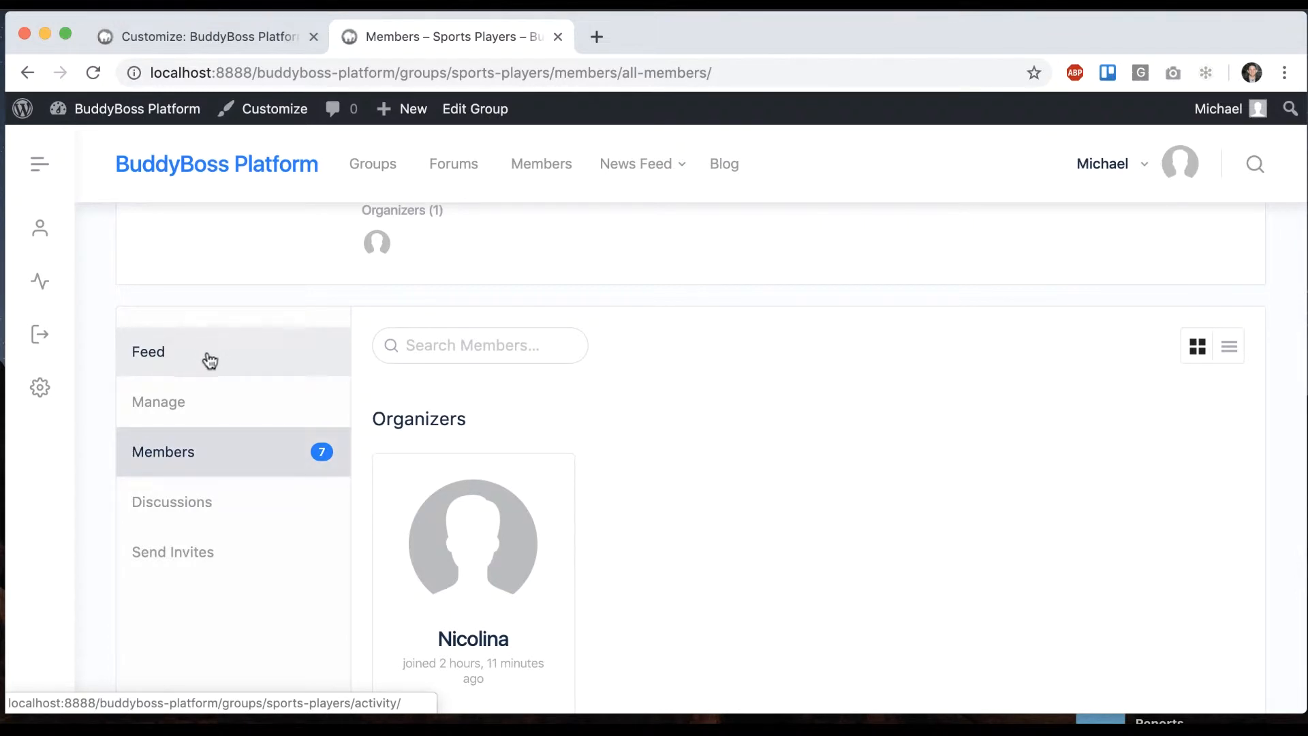
mouse_move(220, 365)
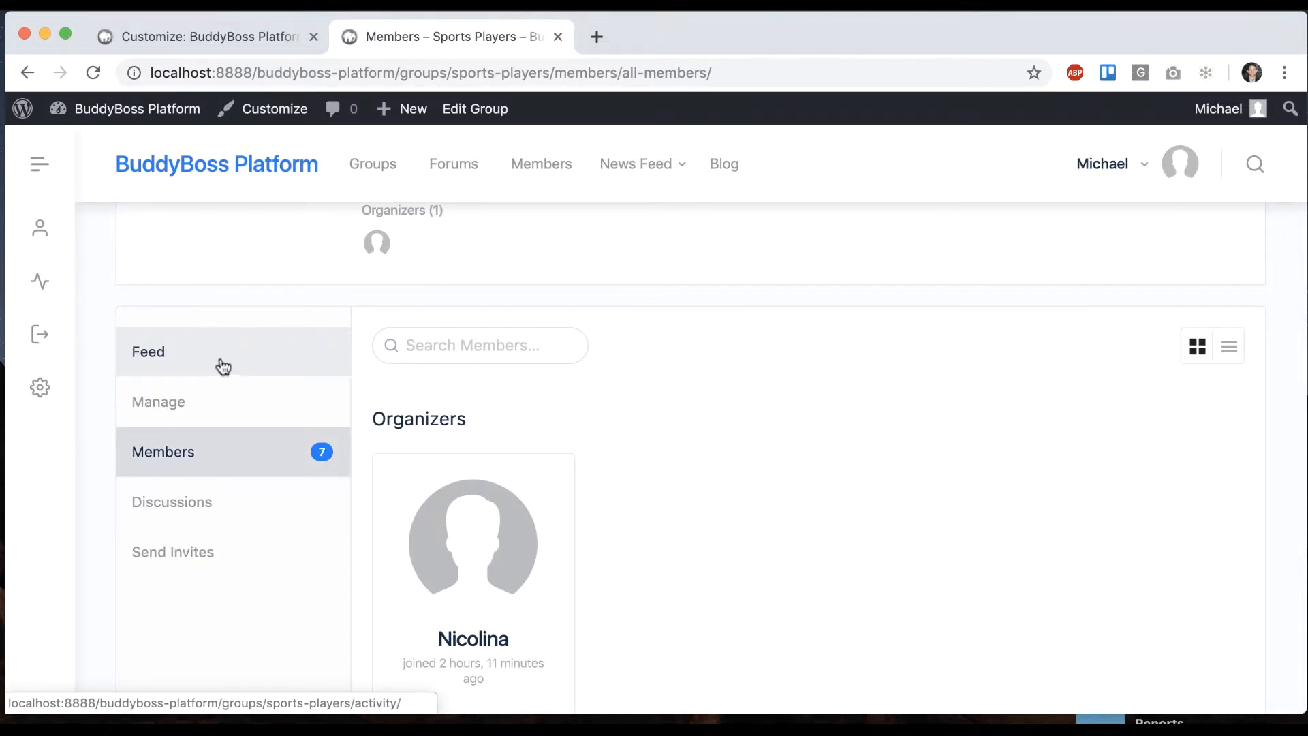
mouse_move(224, 196)
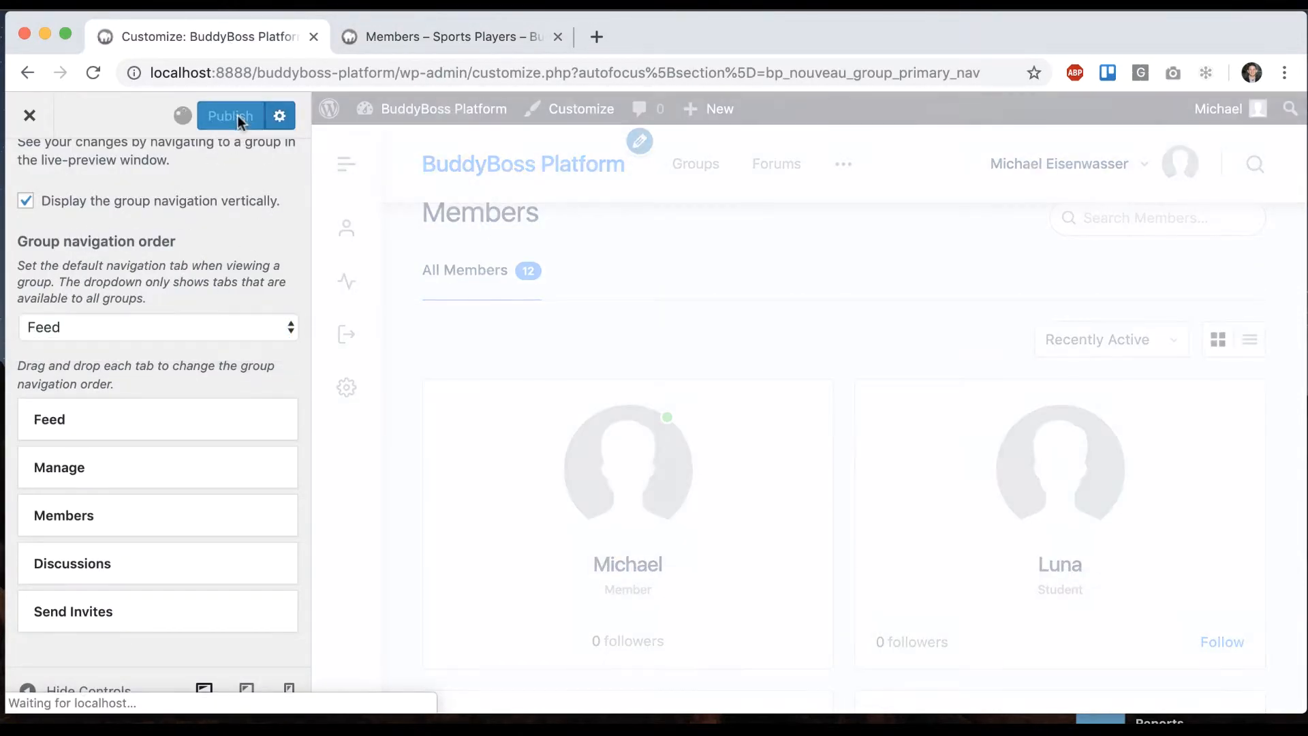
- Publish Feed as the default group tab and revisit the Sports Players group page
click(230, 116)
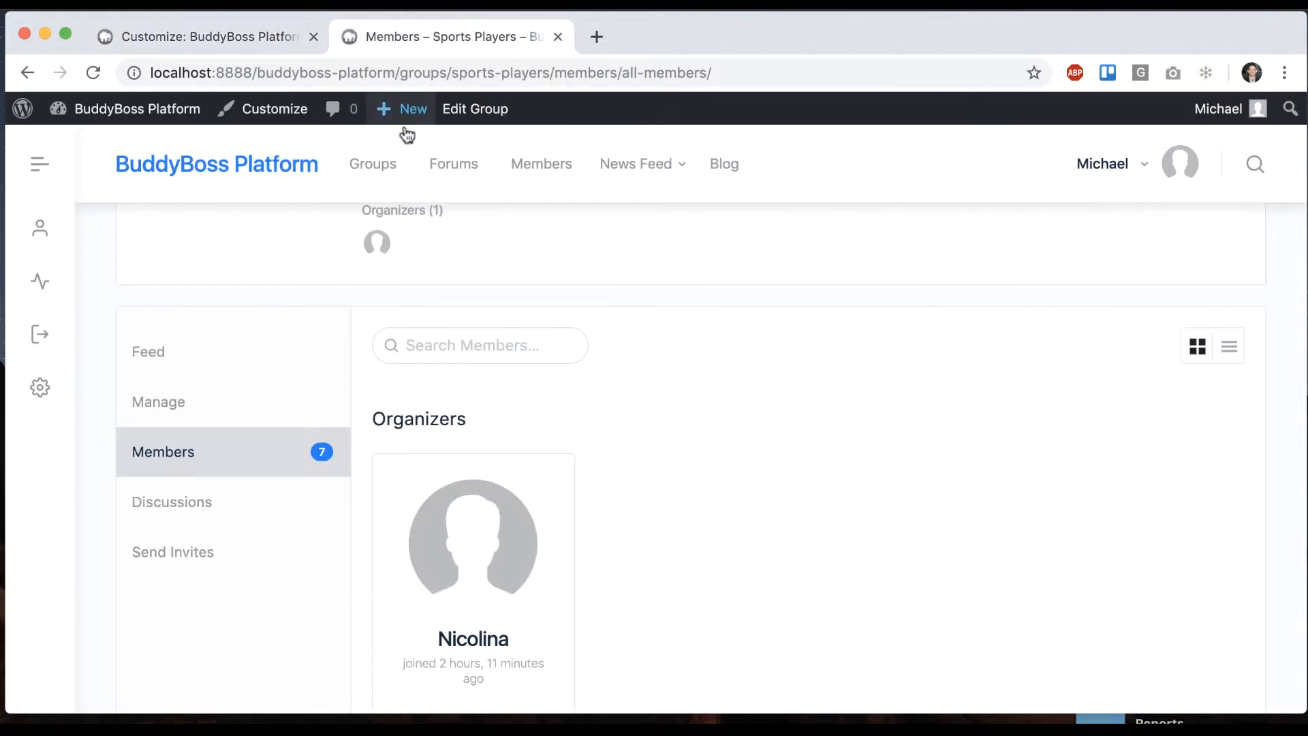
click(374, 163)
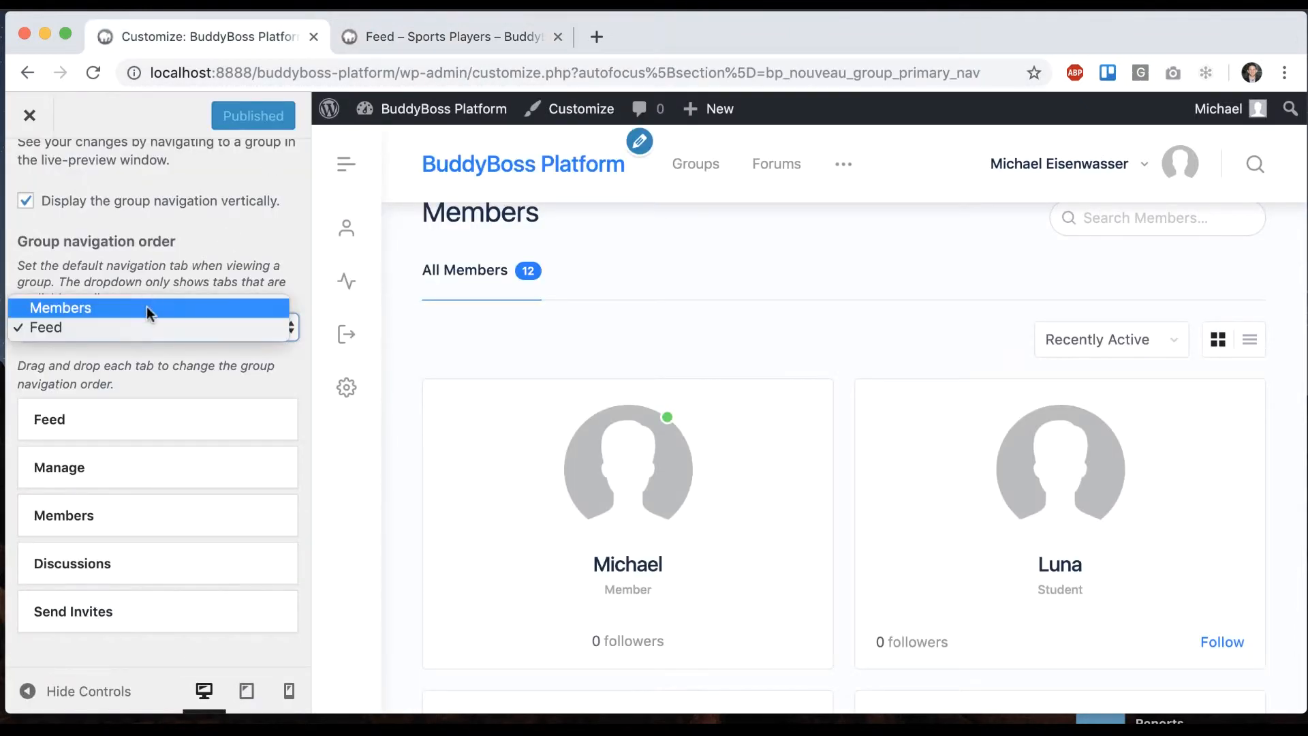
click(451, 36)
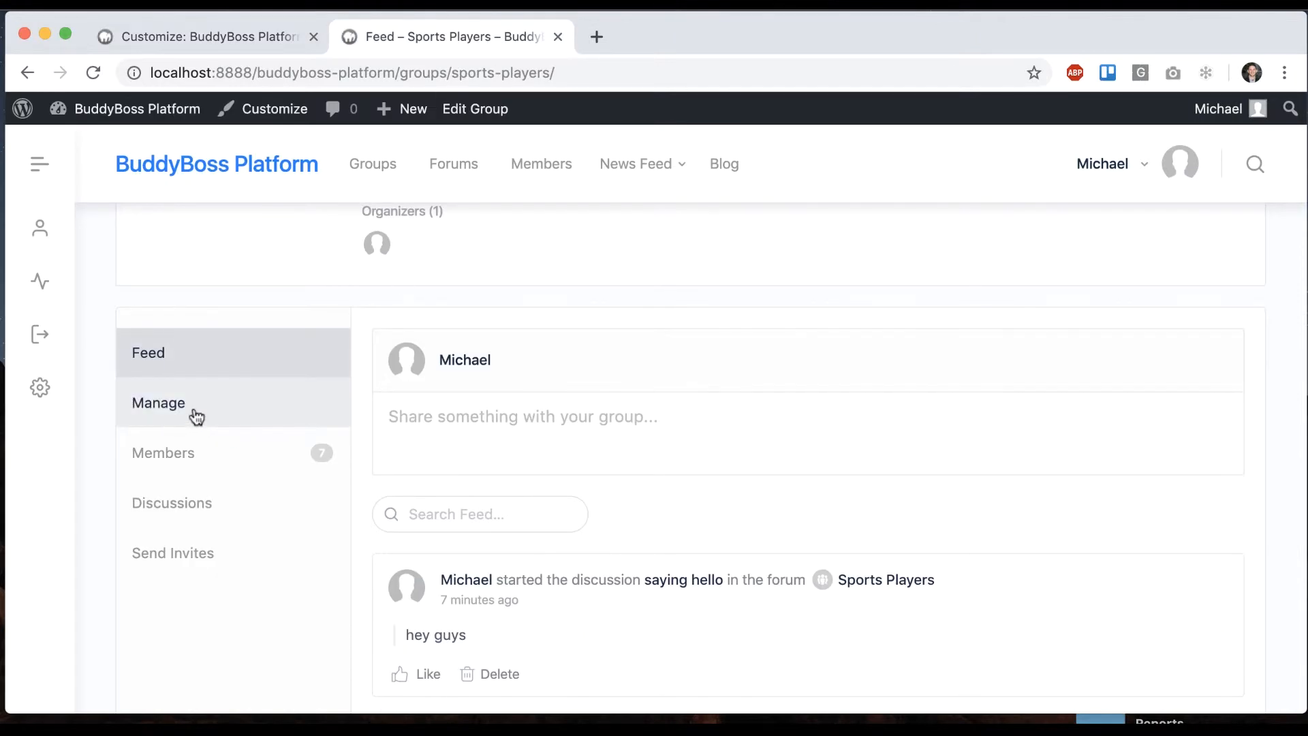
mouse_move(216, 414)
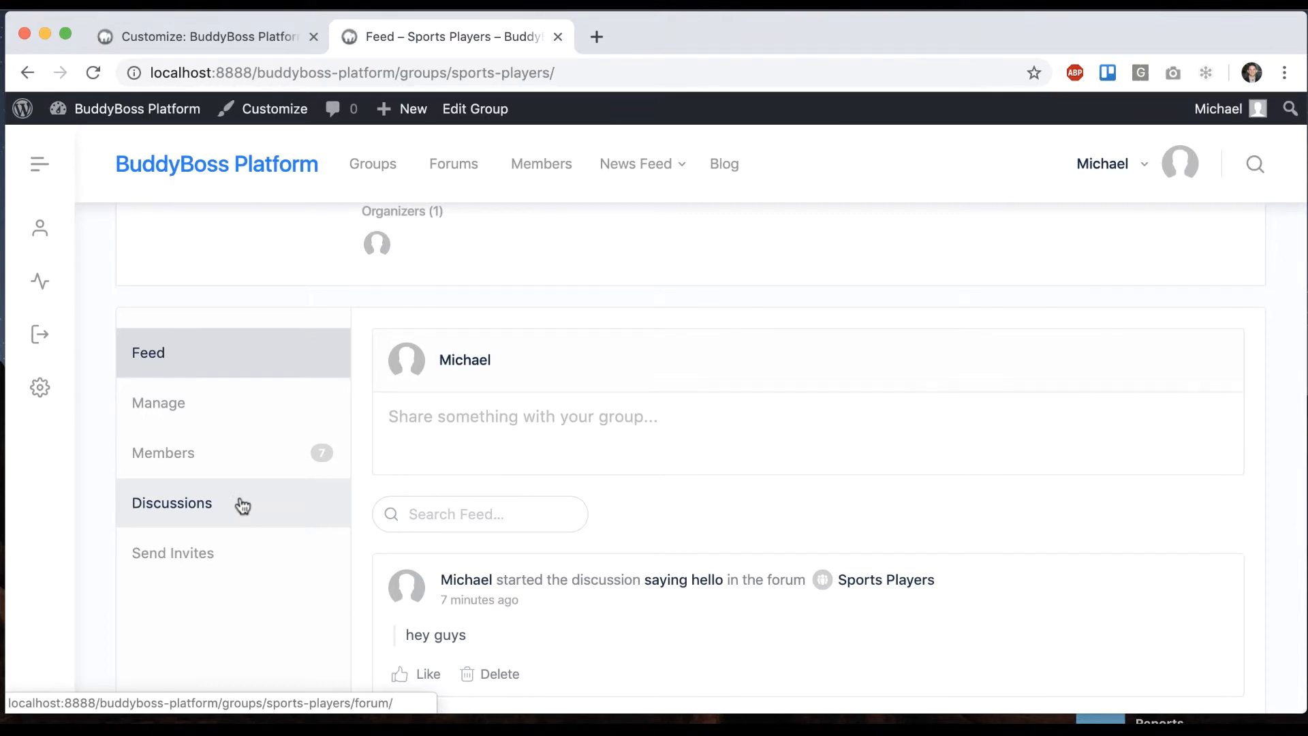
mouse_move(173, 552)
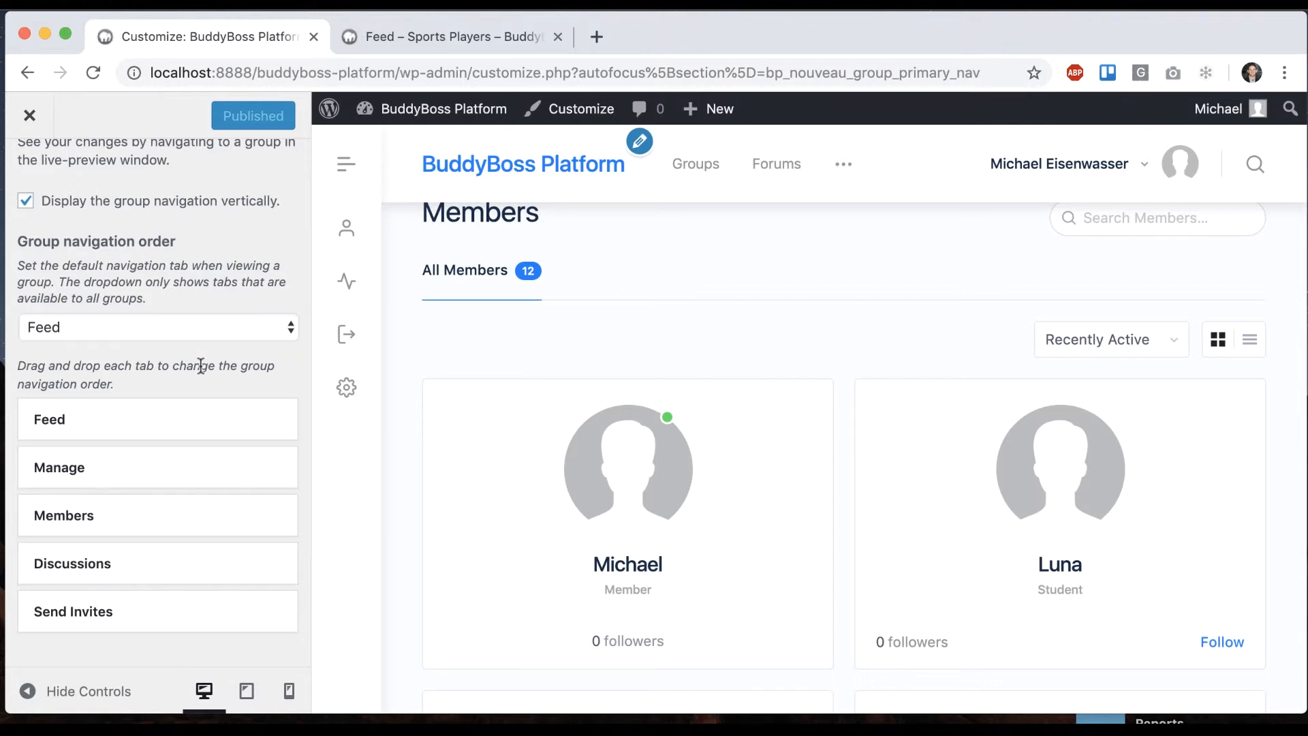
- Reselect Feed as the default group tab and confirm Sports Players opens on its Feed
click(451, 37)
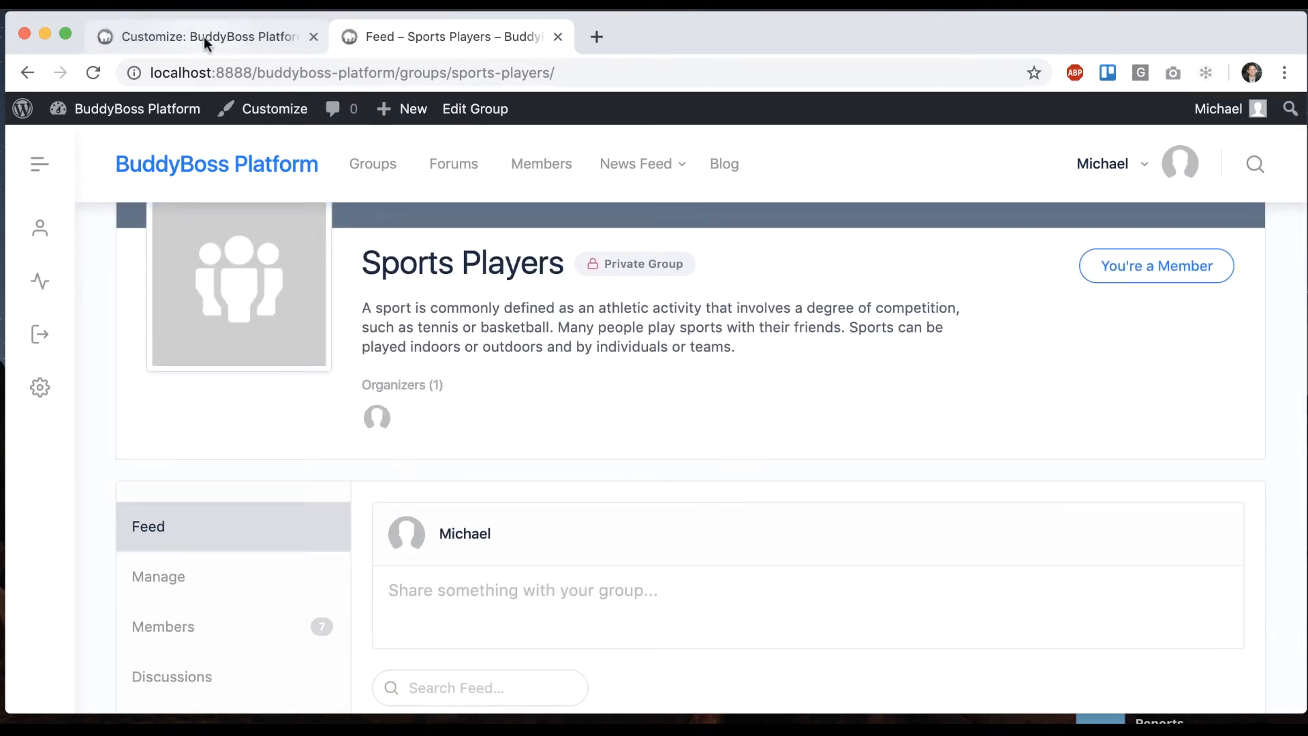
click(204, 37)
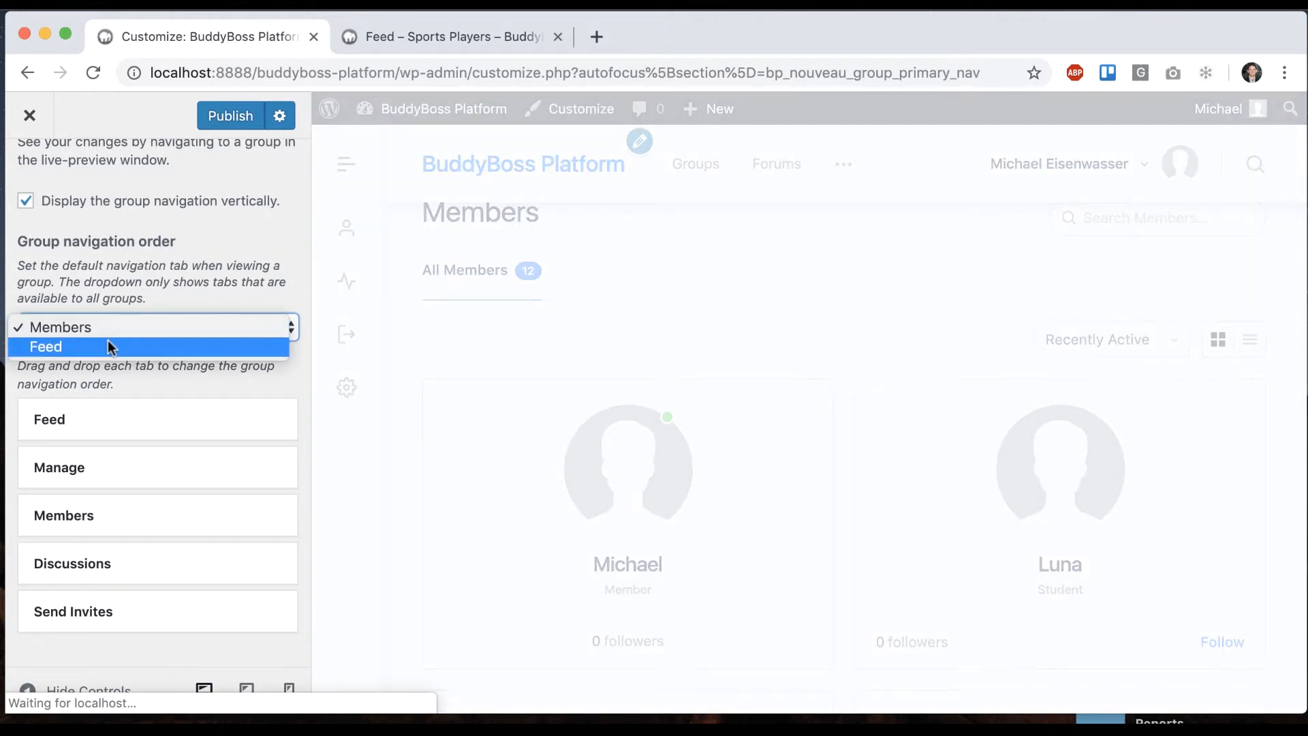
click(47, 346)
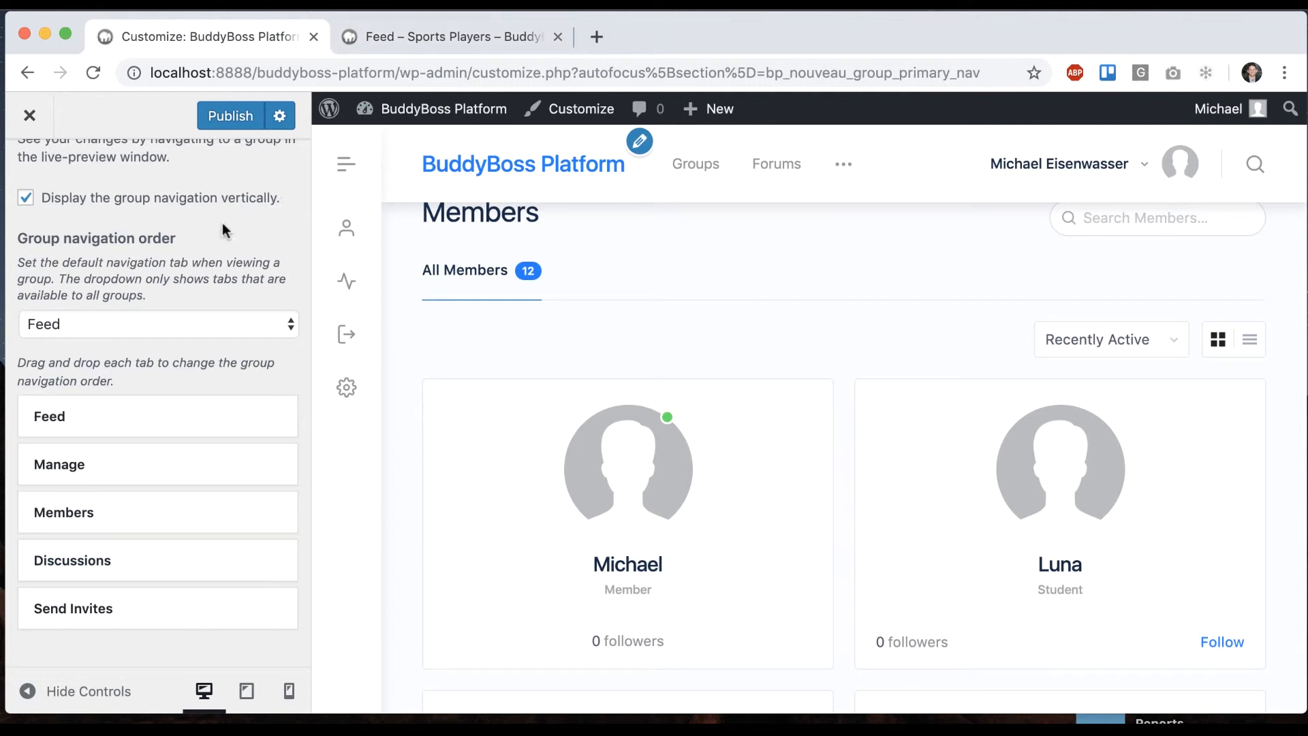
mouse_move(224, 231)
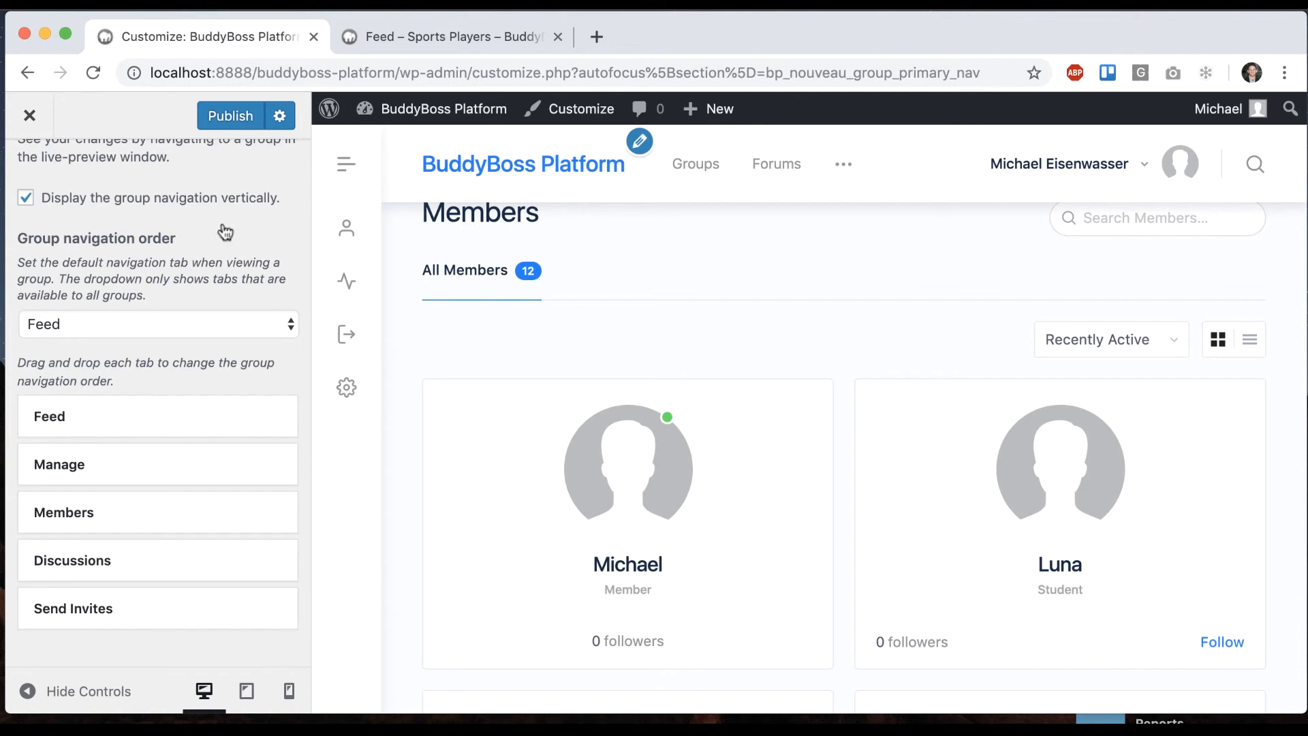
click(451, 37)
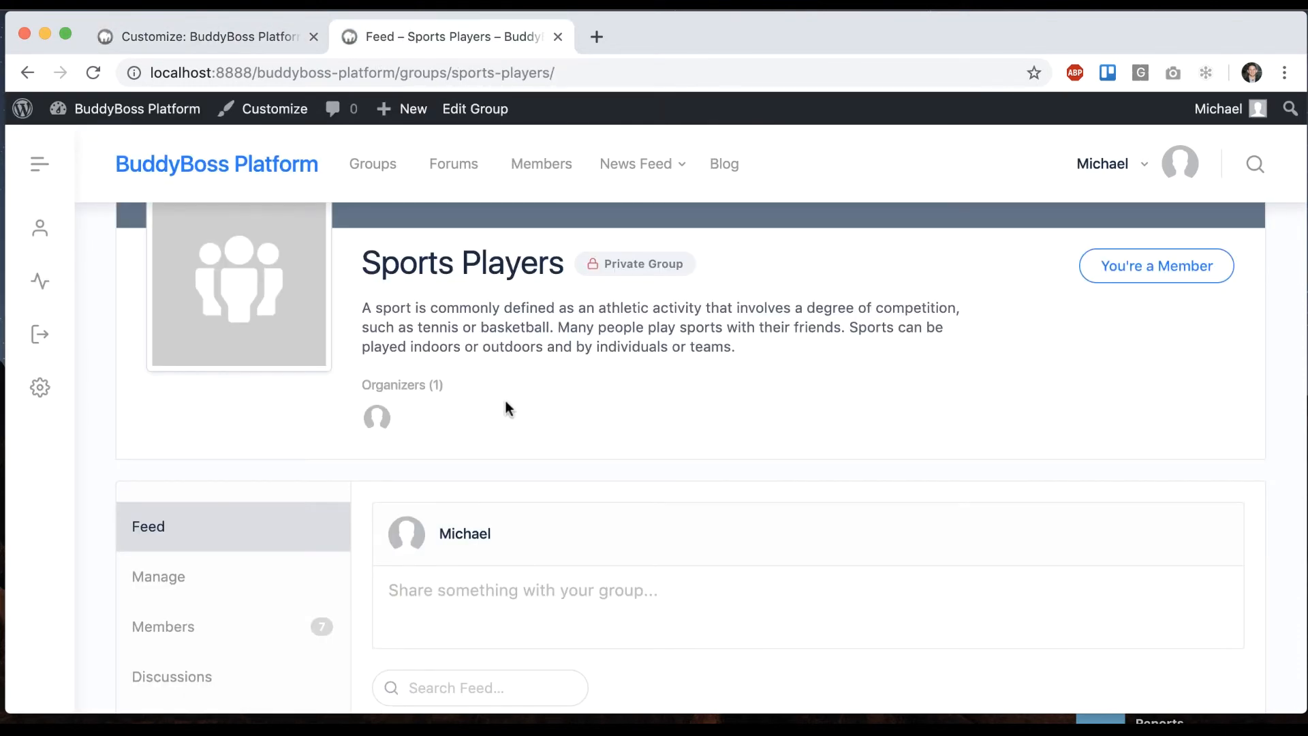